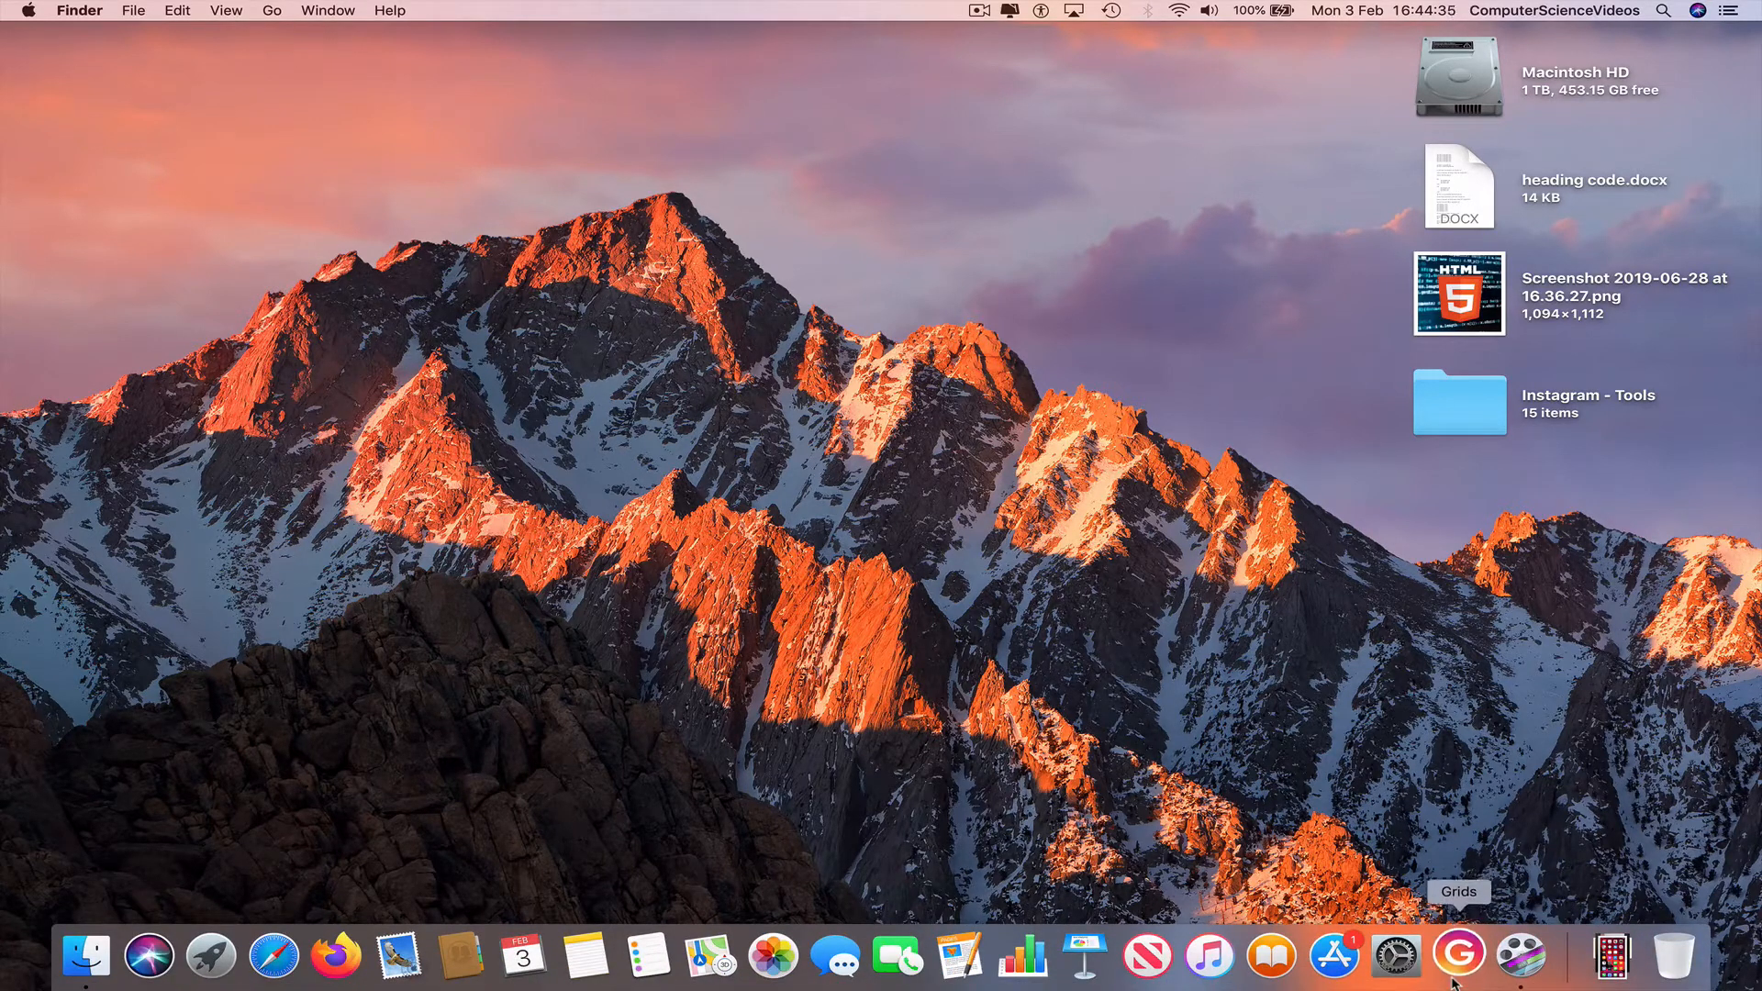
Launch Grids from the Dock and capture a desktop screenshot with Cmd+Shift+3
{"action": "left_click", "coordinate": [1459, 956]}
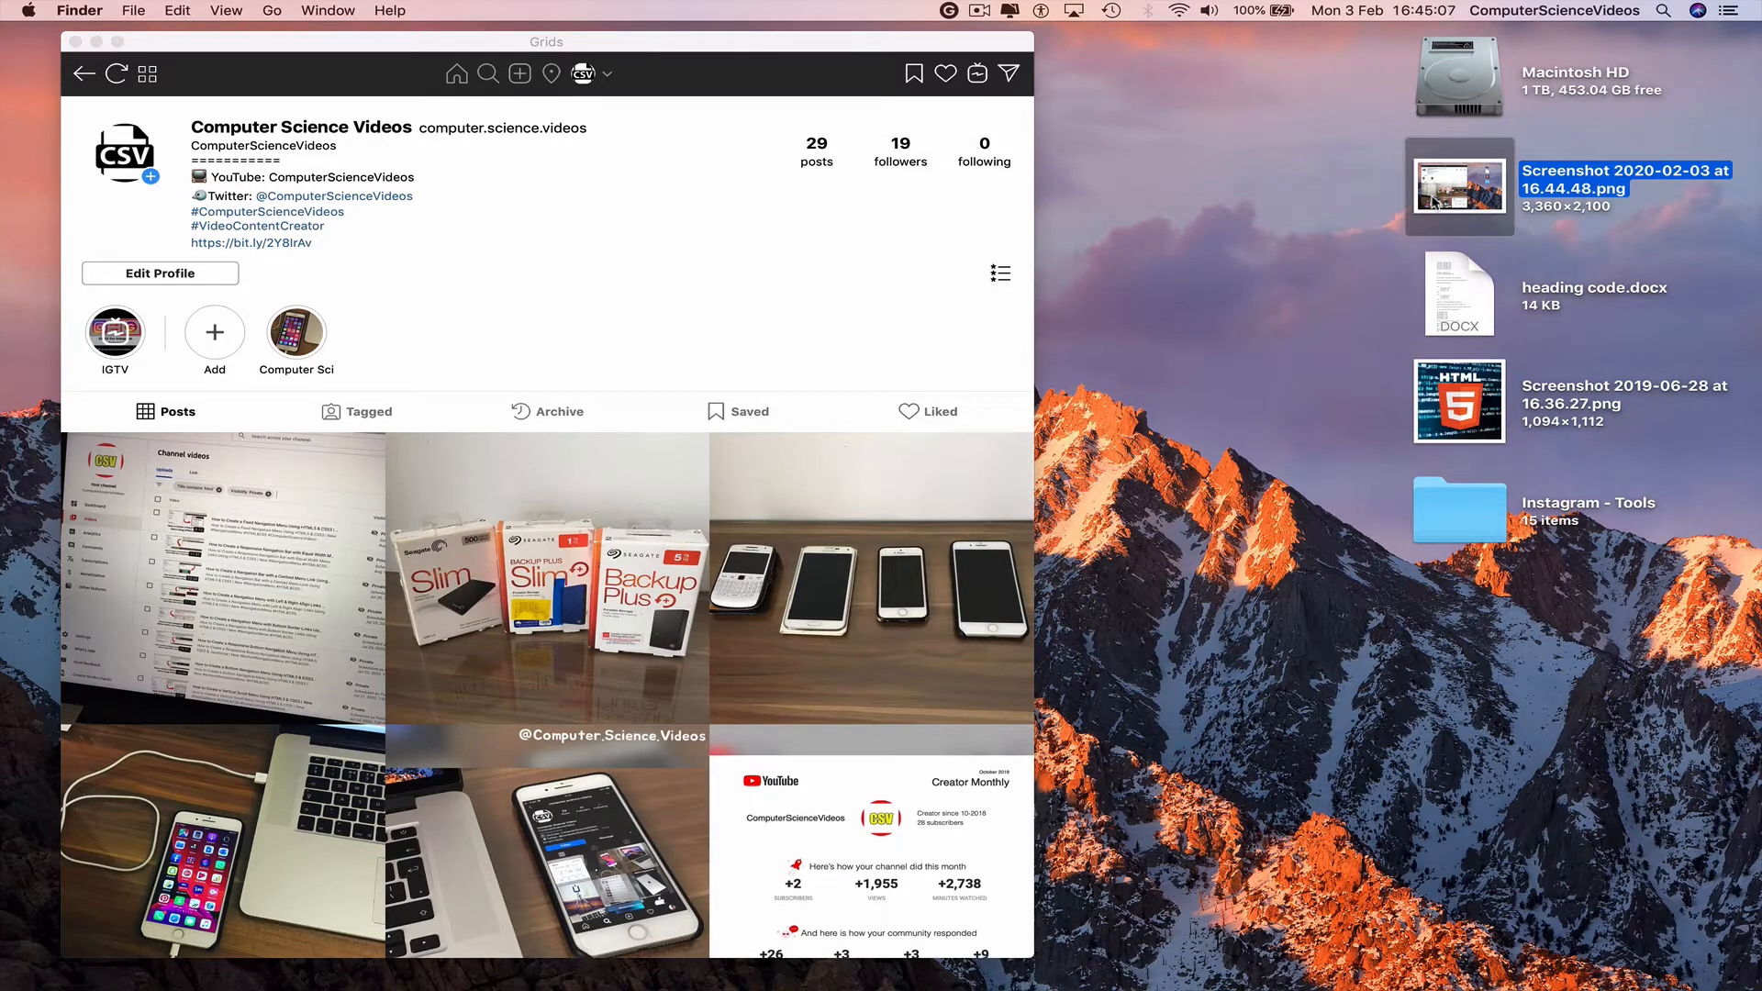
Begin a new post and bring up the file chooser to pick its photo
{"action": "left_click", "coordinate": [545, 127]}
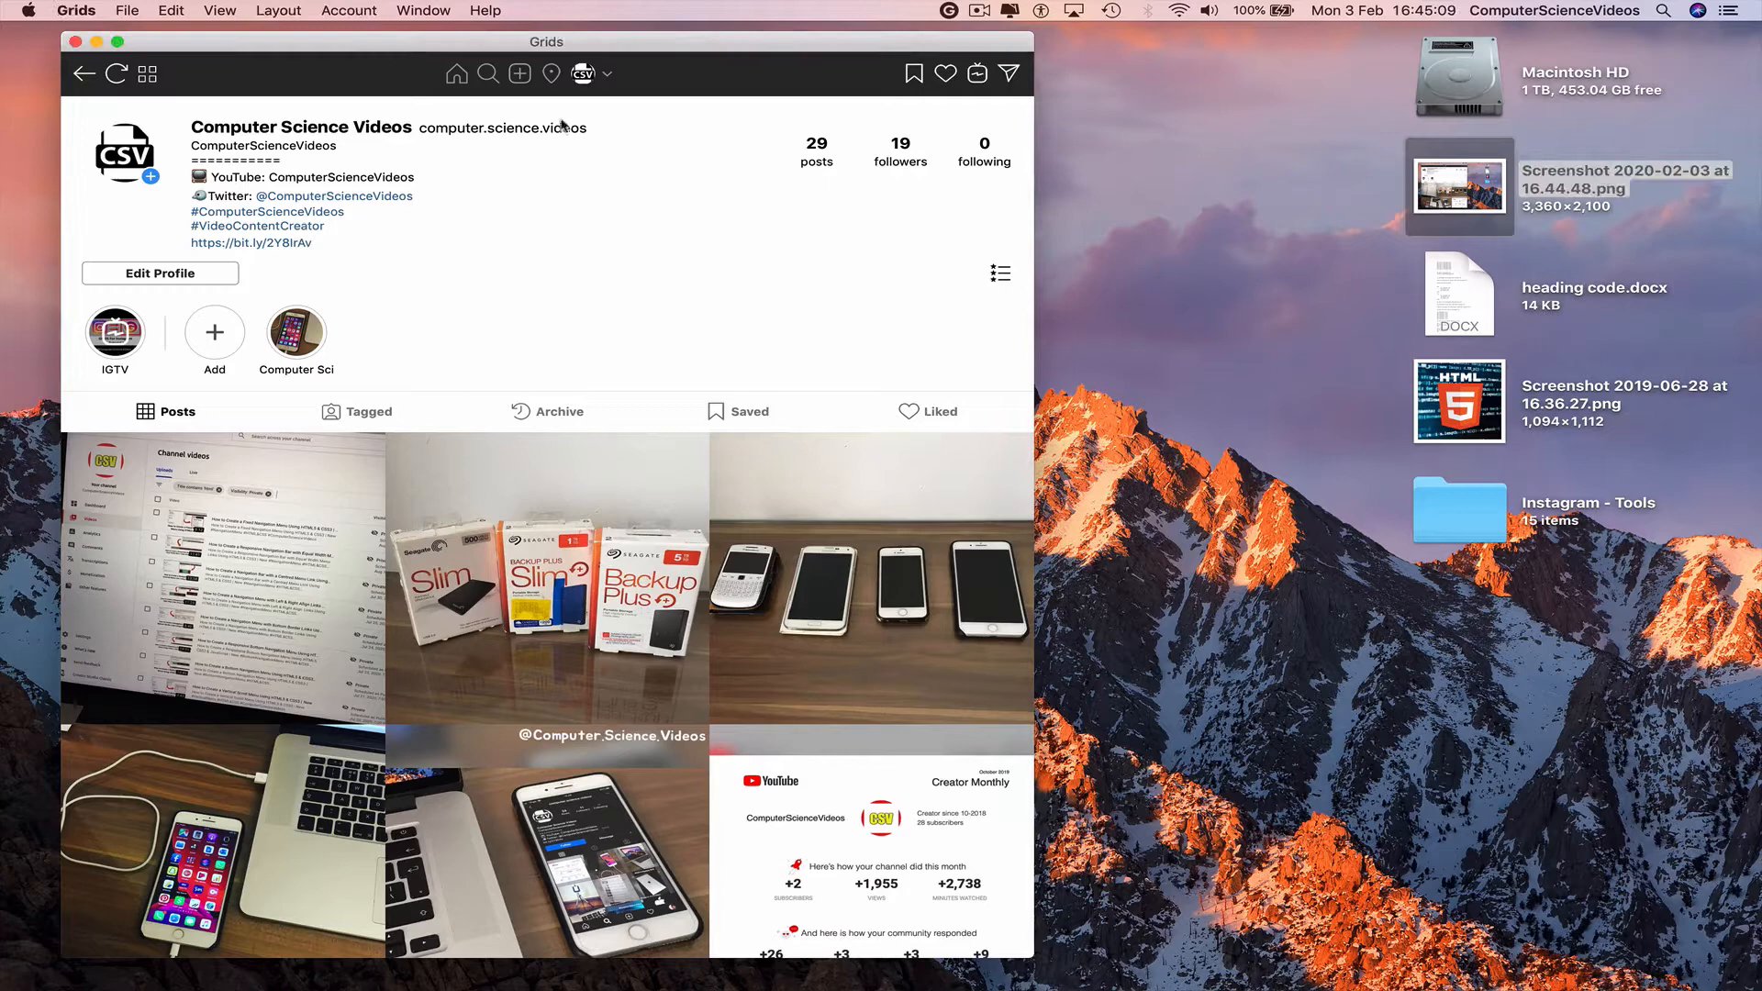
{"action": "left_click", "coordinate": [519, 73]}
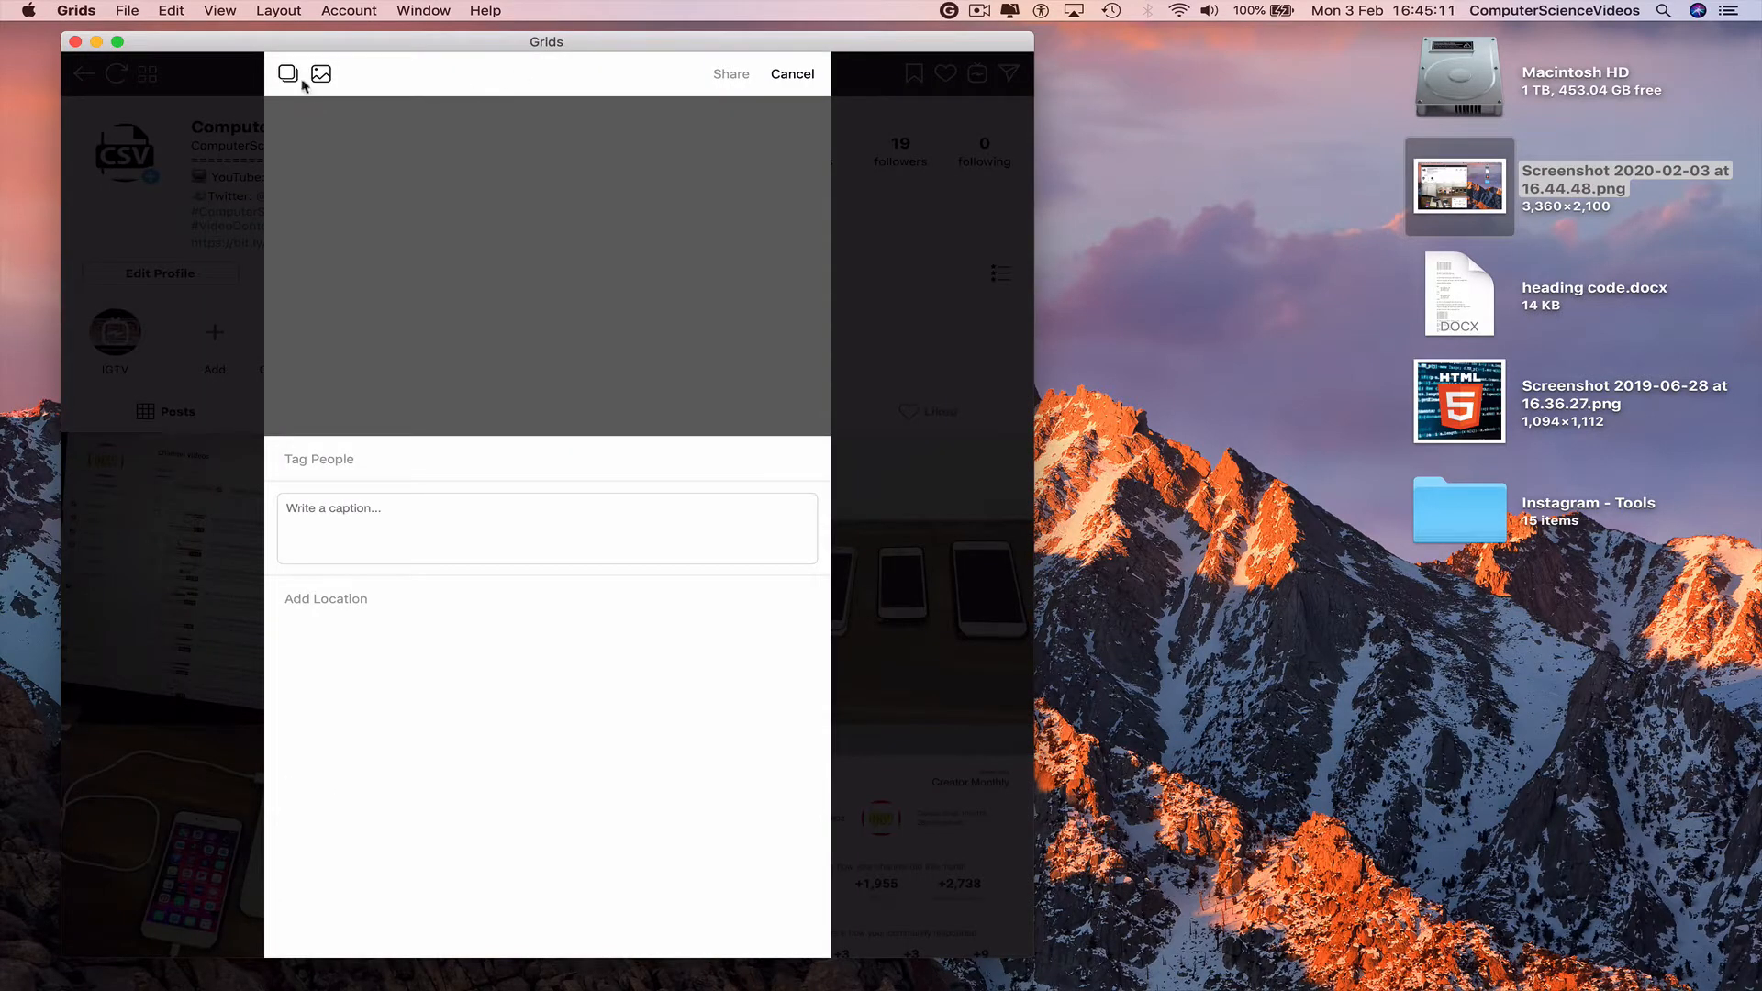
{"action": "mouse_move", "coordinate": [319, 73]}
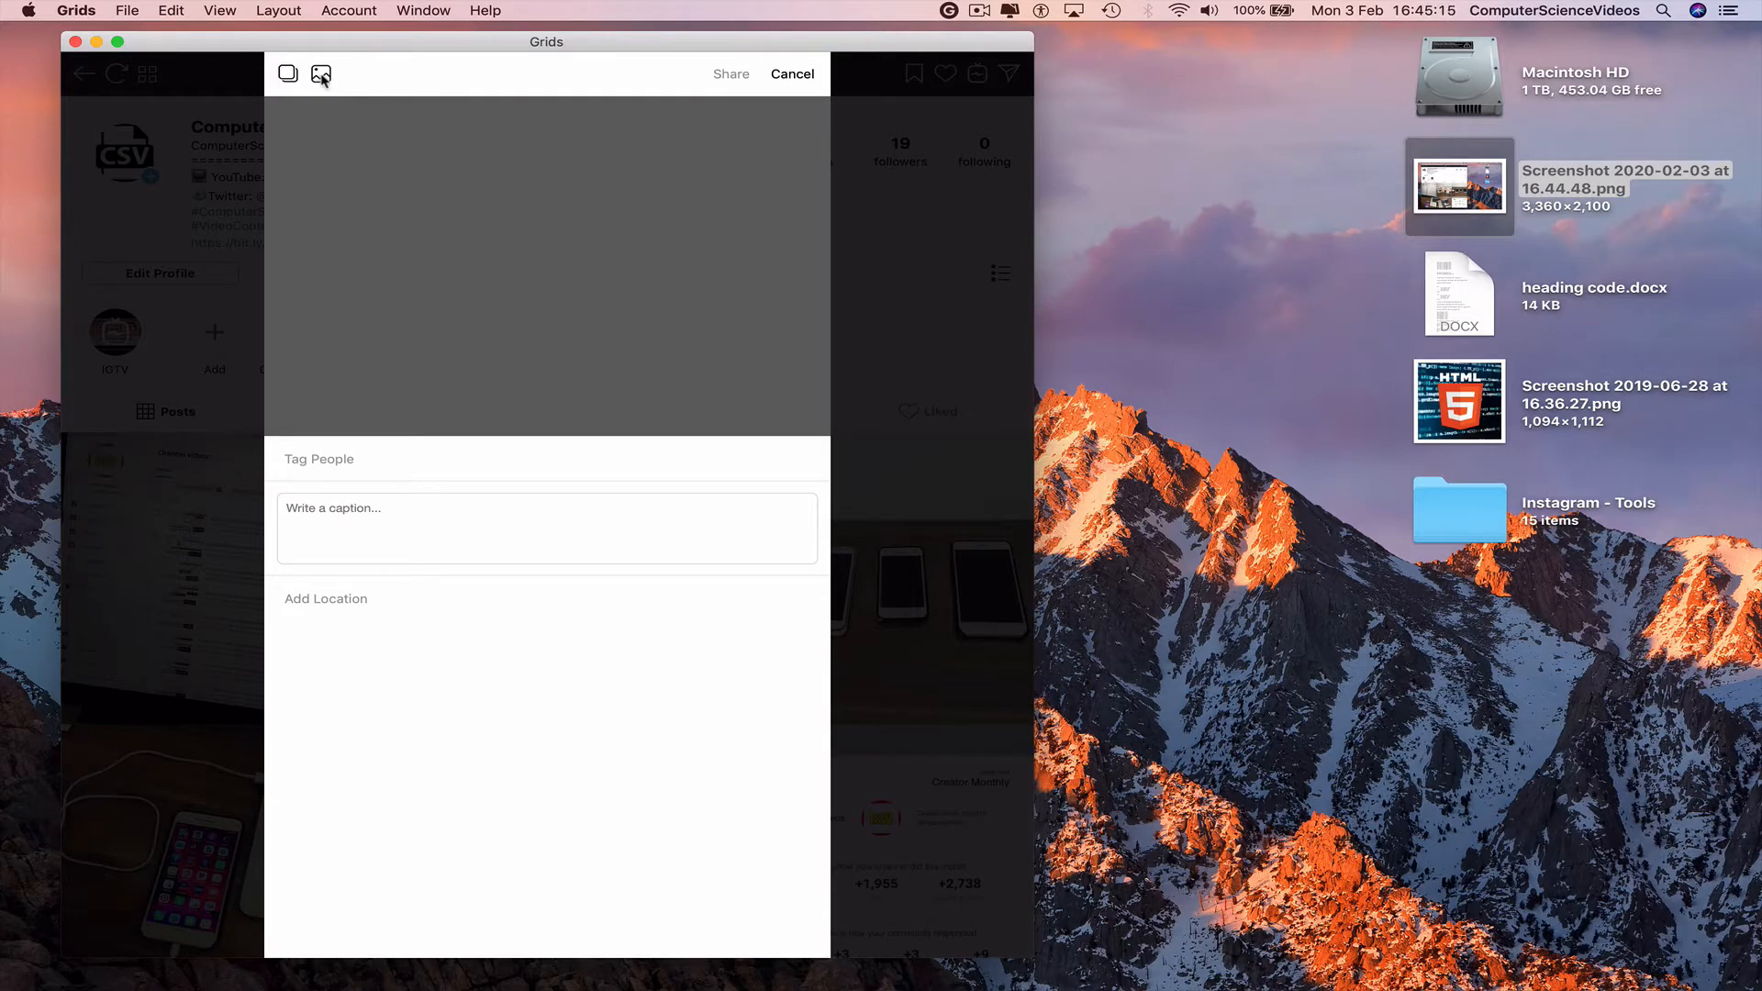
{"action": "left_click", "coordinate": [319, 74]}
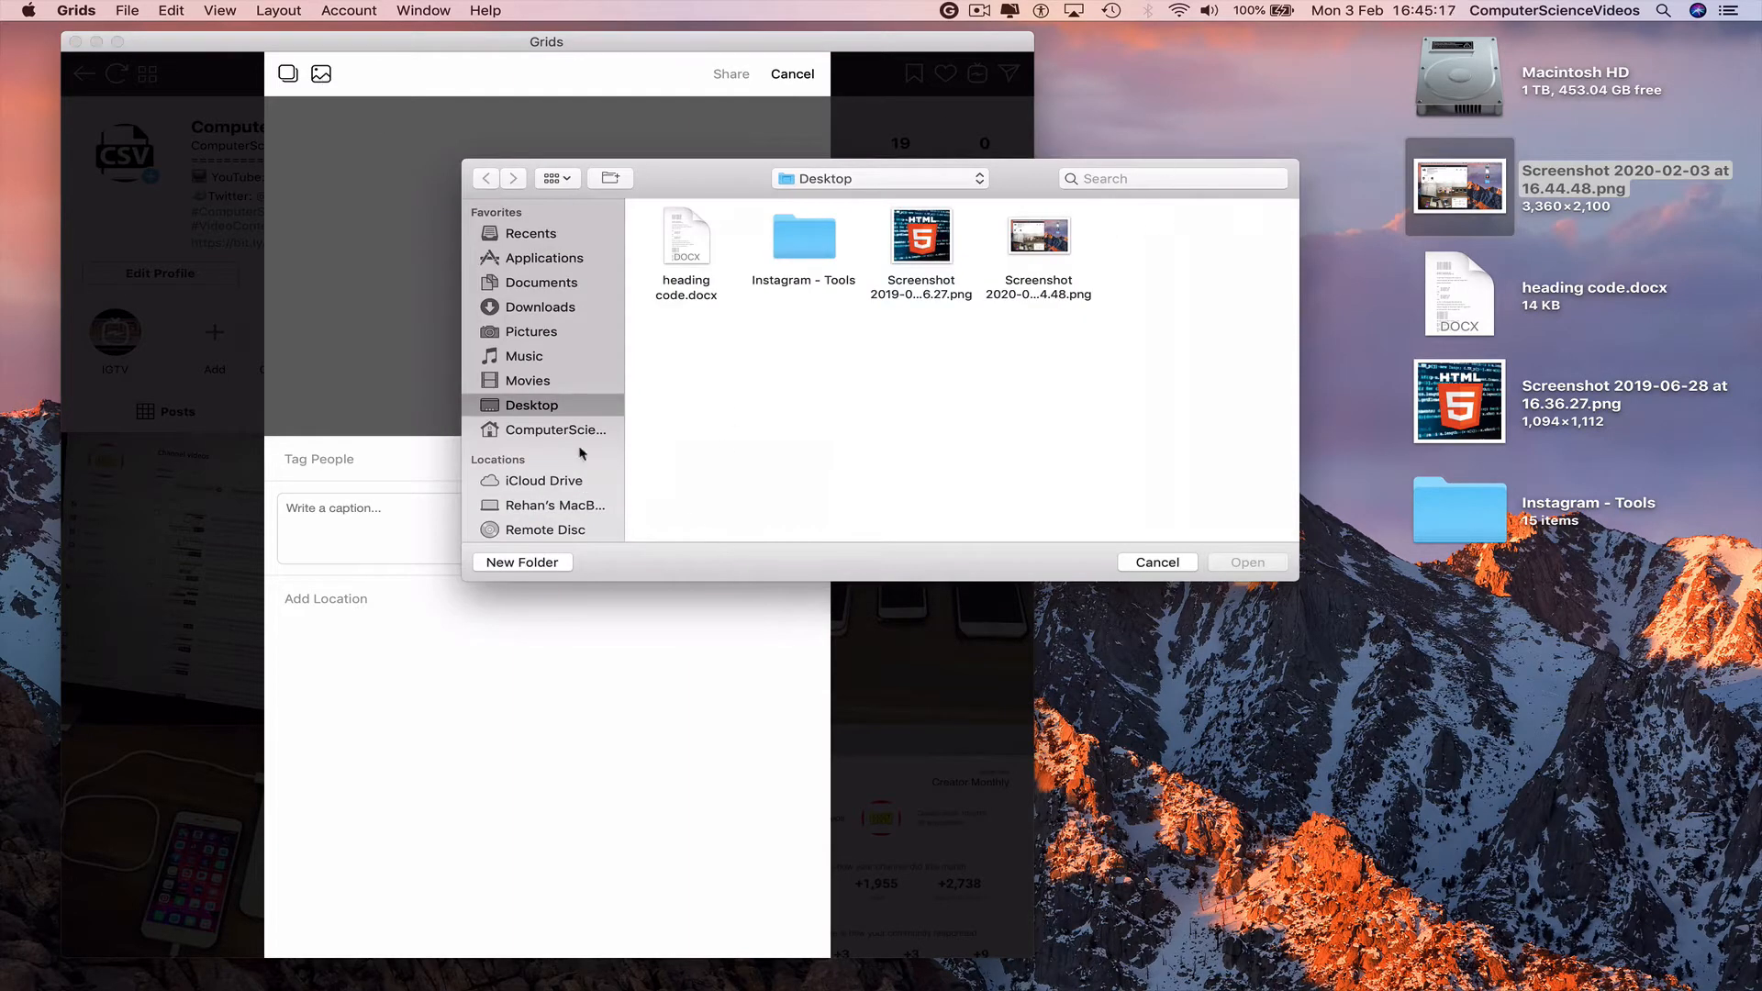
Load Screenshot 2020-02-03 from the Desktop as the post photo, cropped square
{"action": "left_click", "coordinate": [1037, 237]}
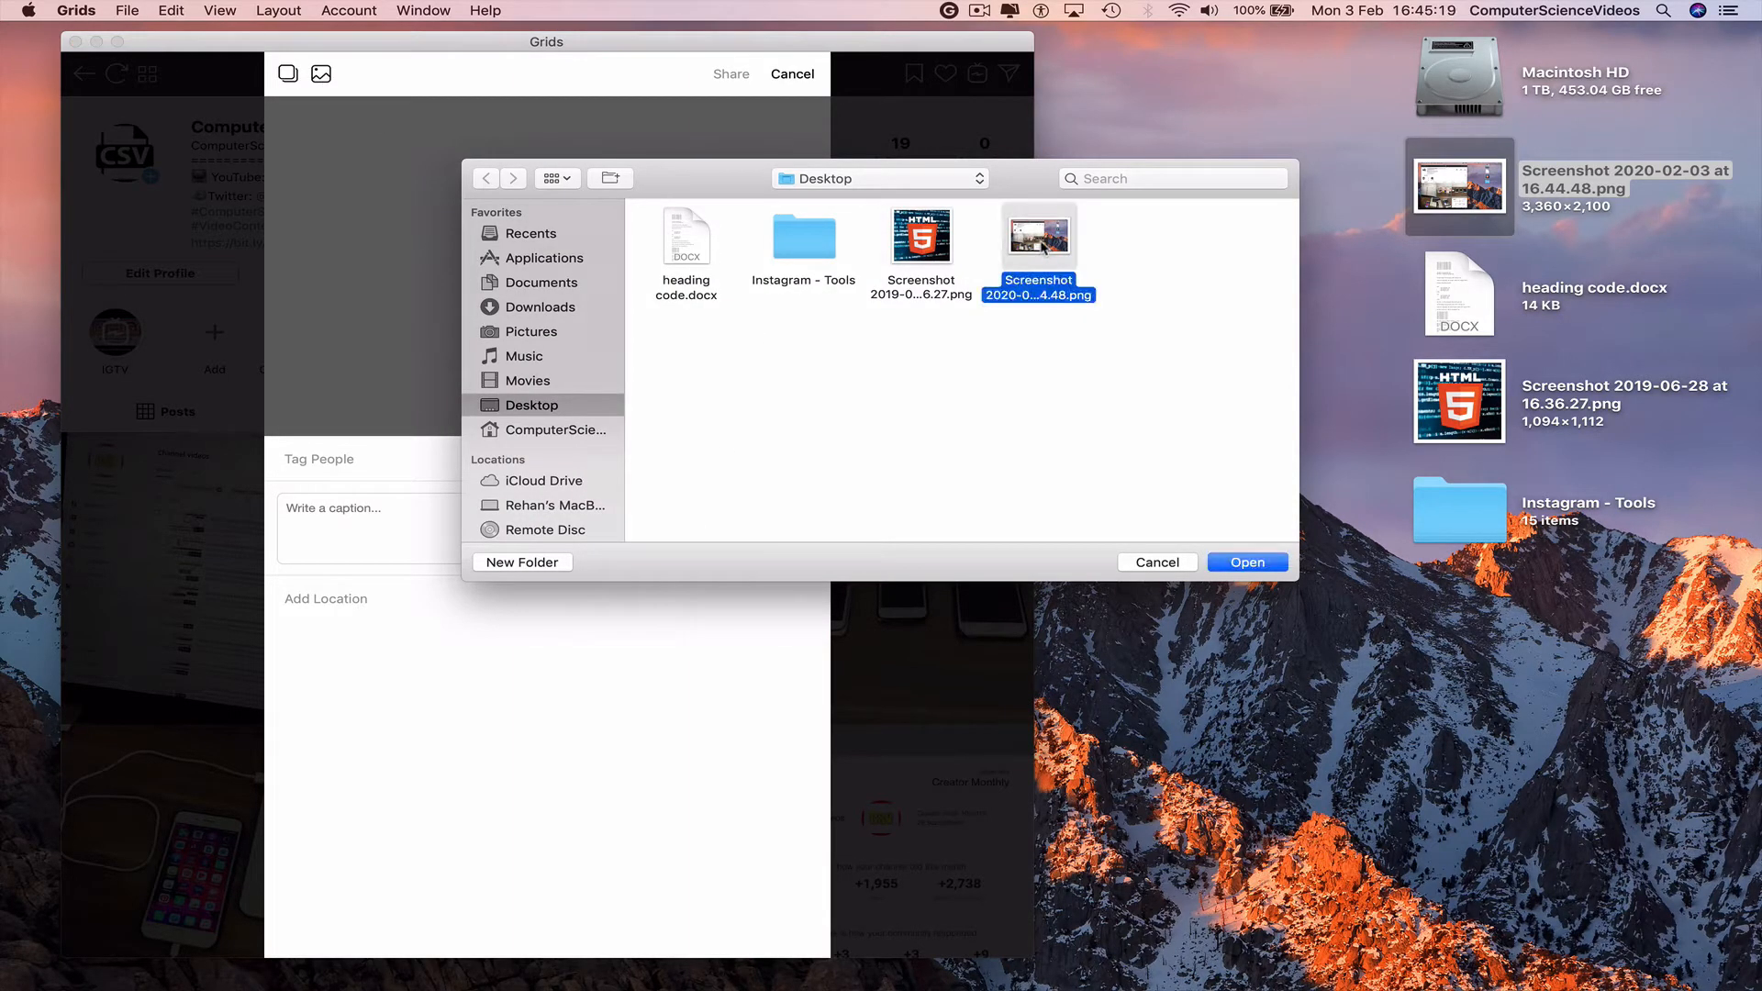
{"action": "left_click", "coordinate": [1246, 562]}
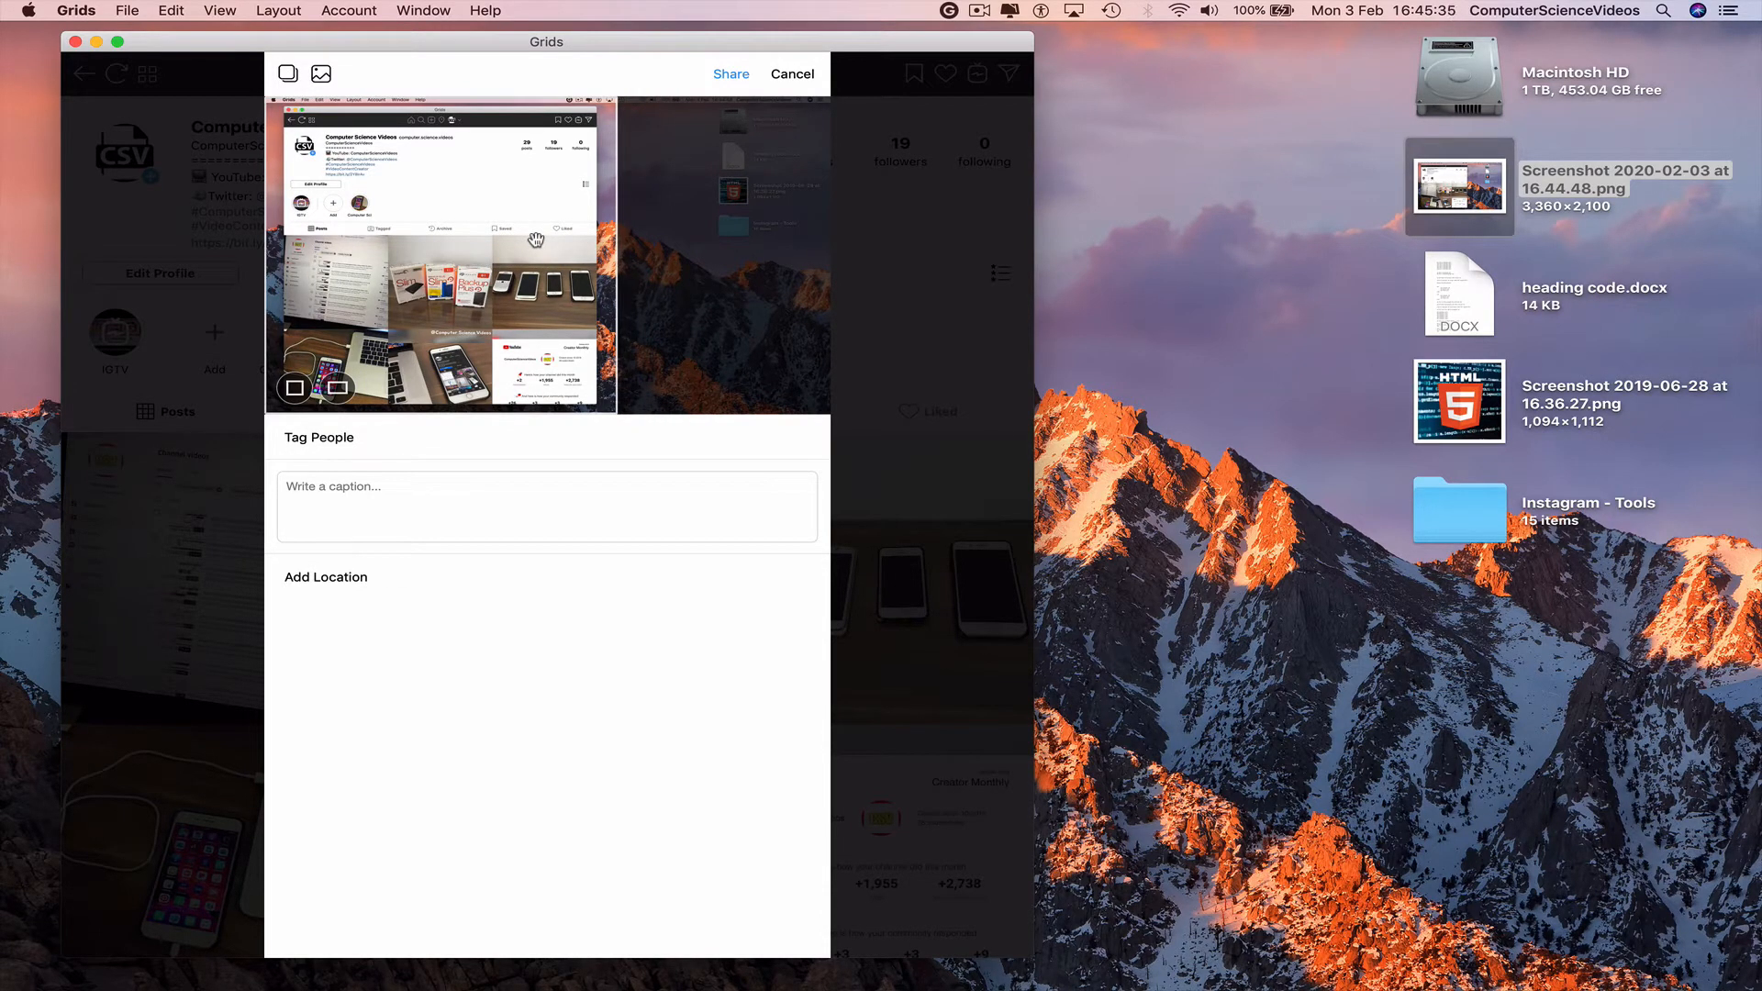
{"action": "mouse_move", "coordinate": [433, 504]}
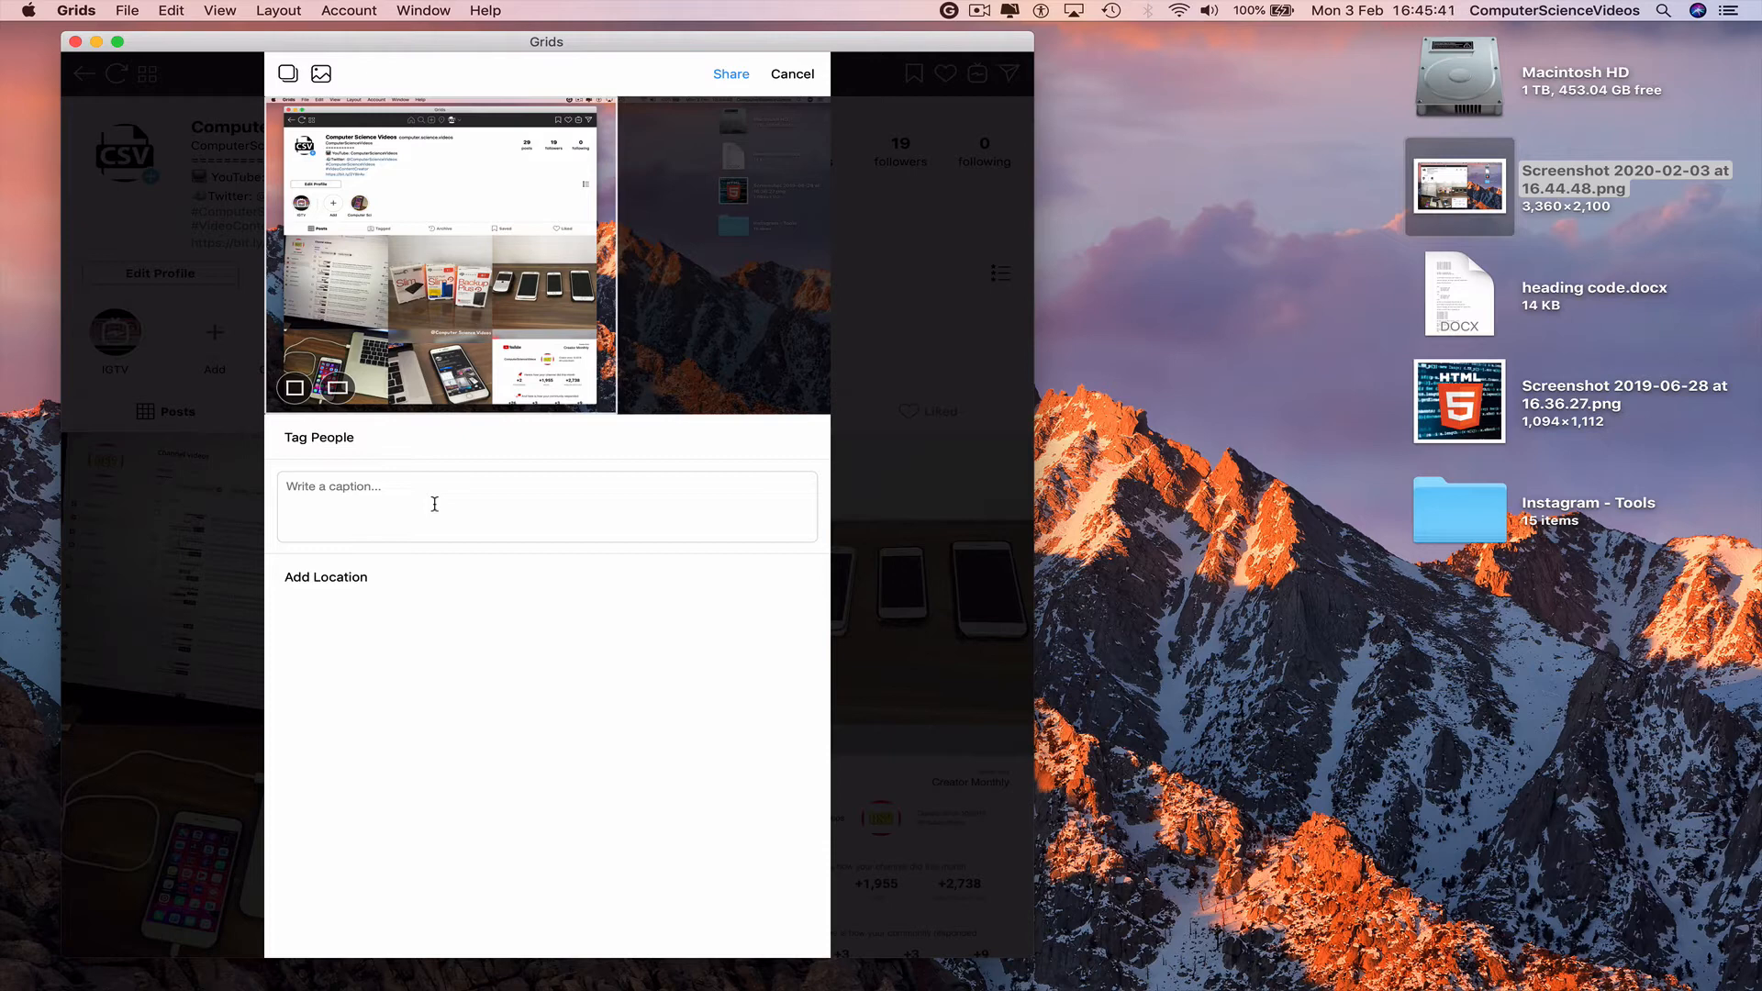
Caption the post 'Grids for Instagram #ComputerScienceVideos' and share it to the profile
{"action": "type", "text": "Grids for Instagram #"}
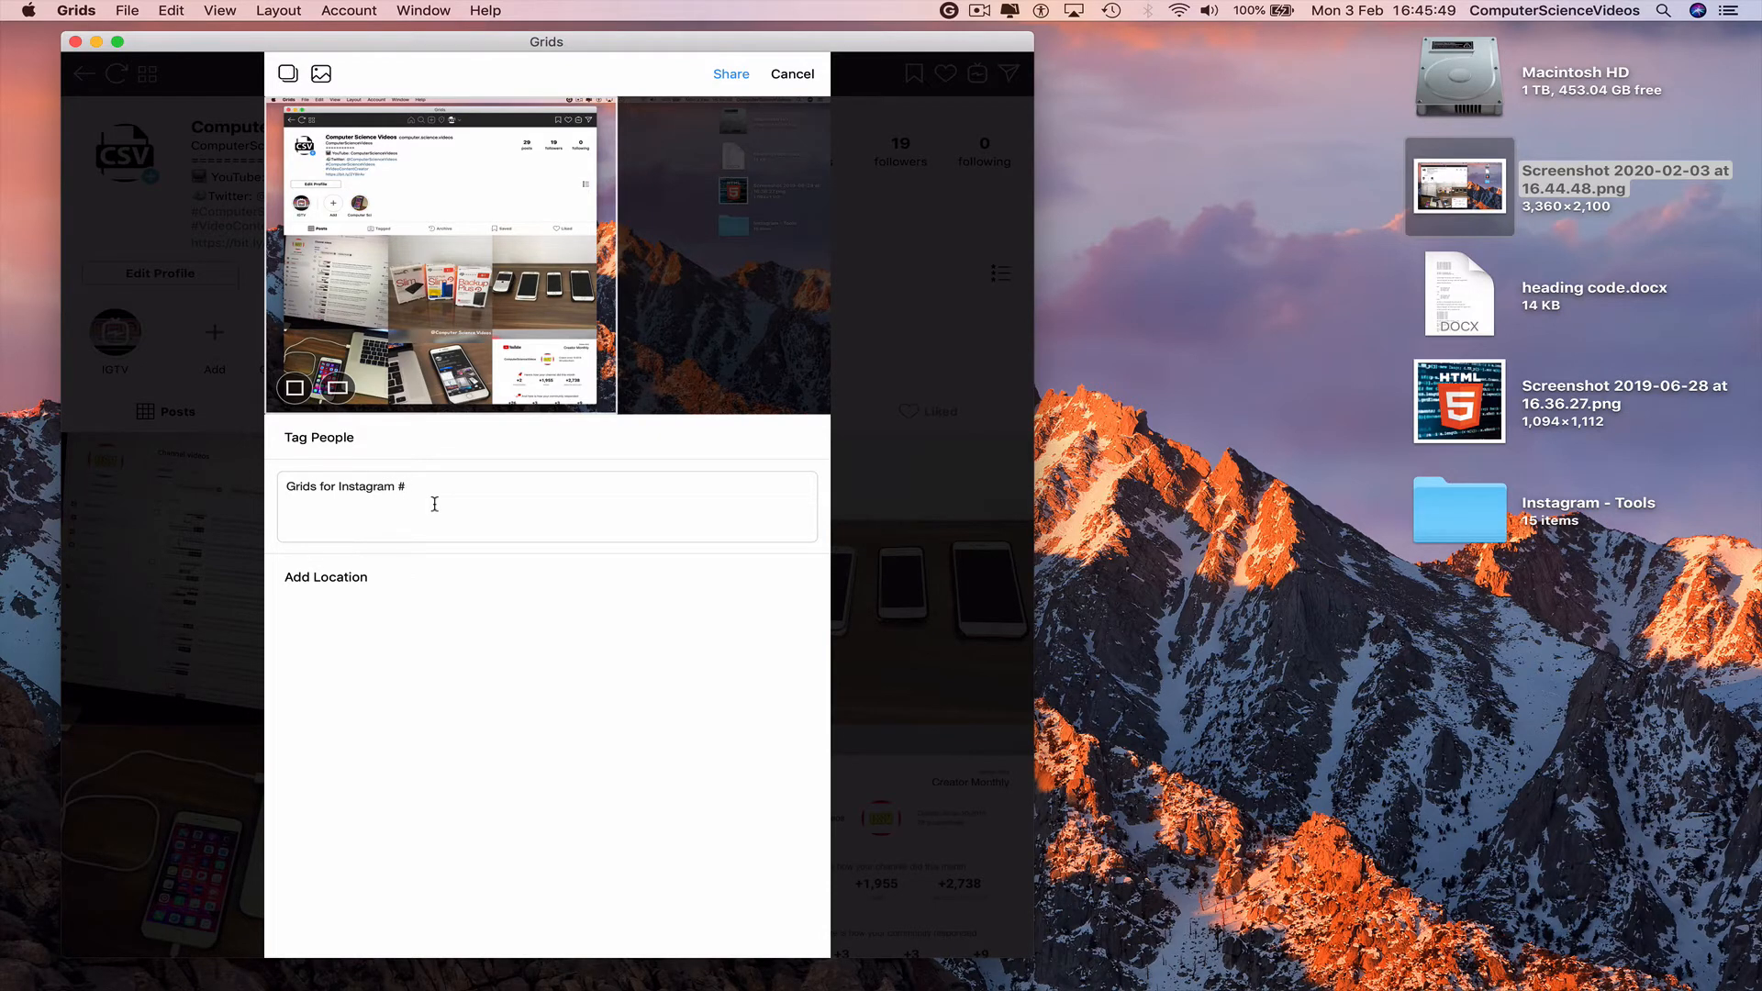
{"action": "type", "text": "Computer"}
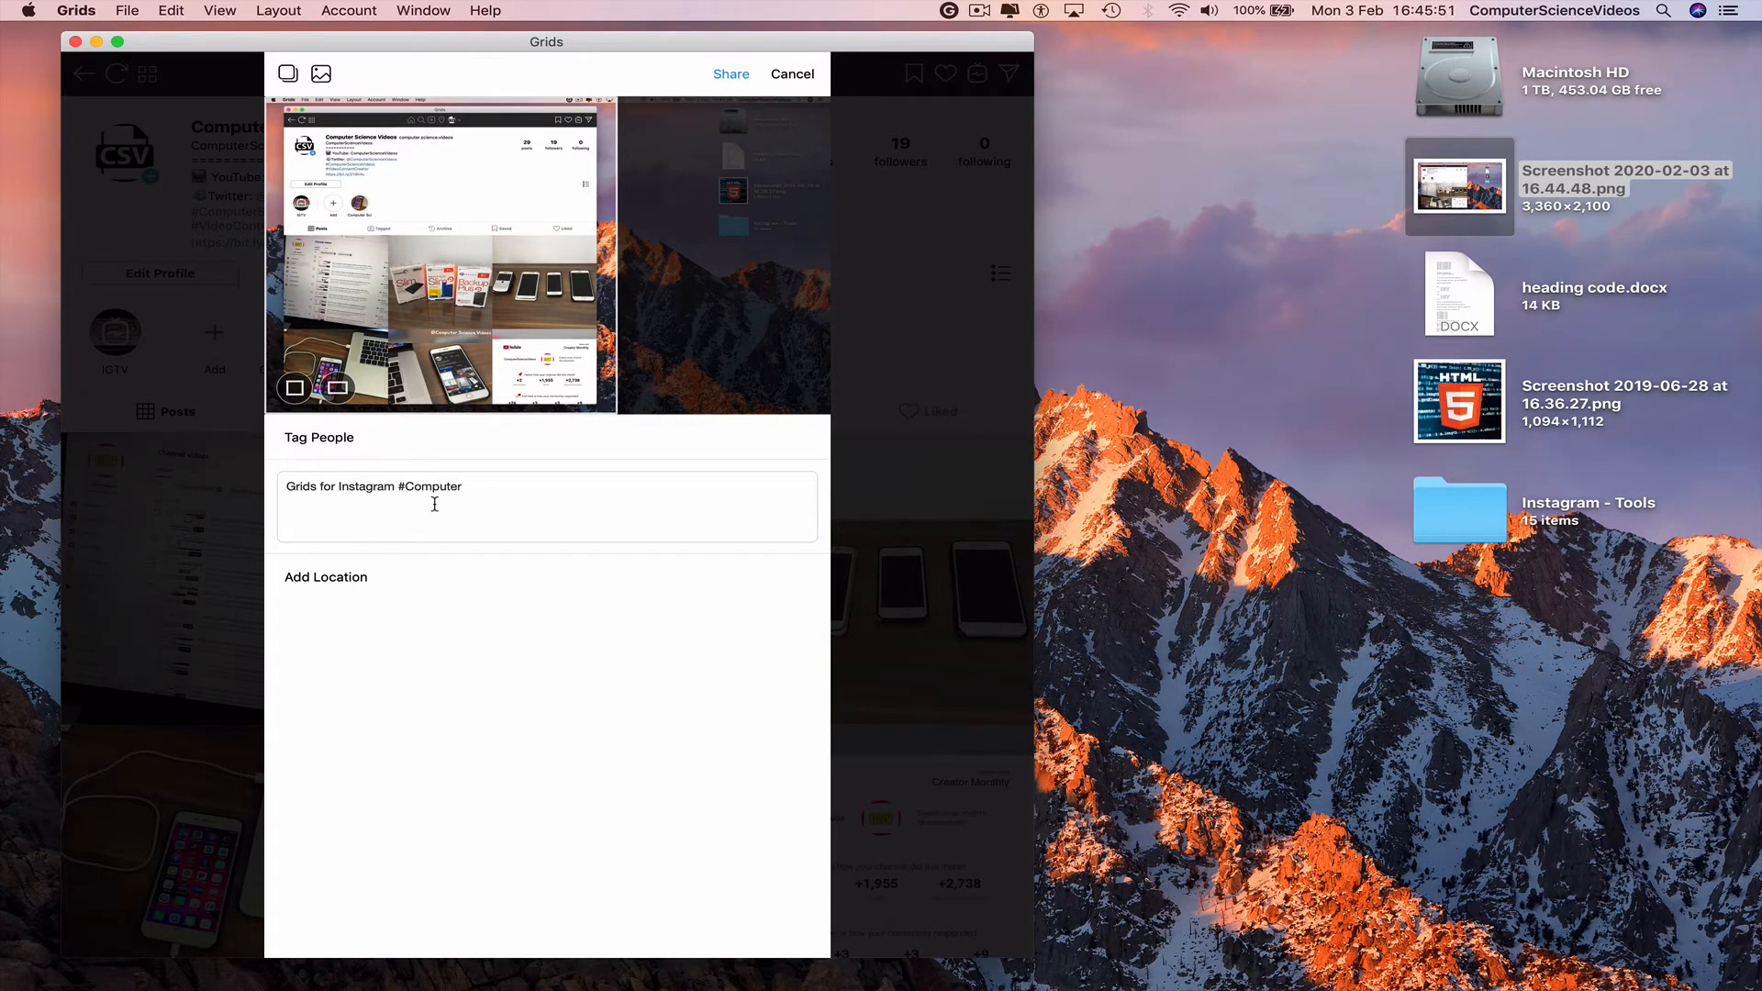
{"action": "type", "text": "ScienceVideos"}
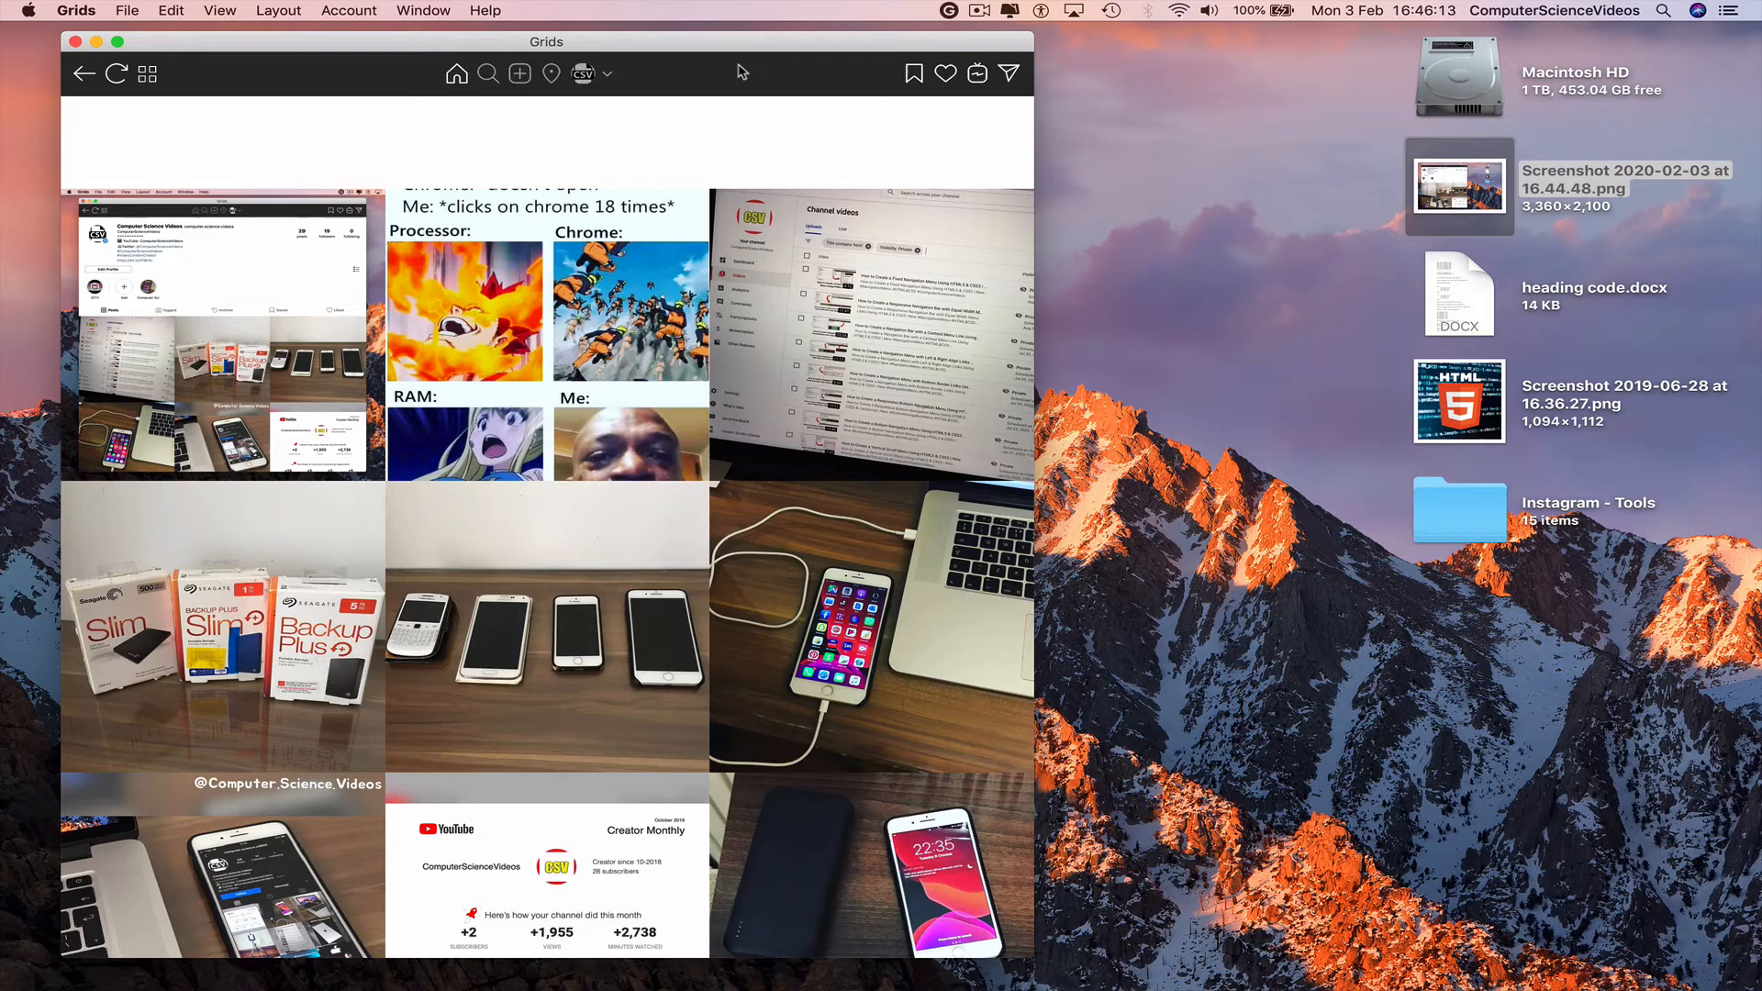
{"action": "left_click", "coordinate": [582, 74]}
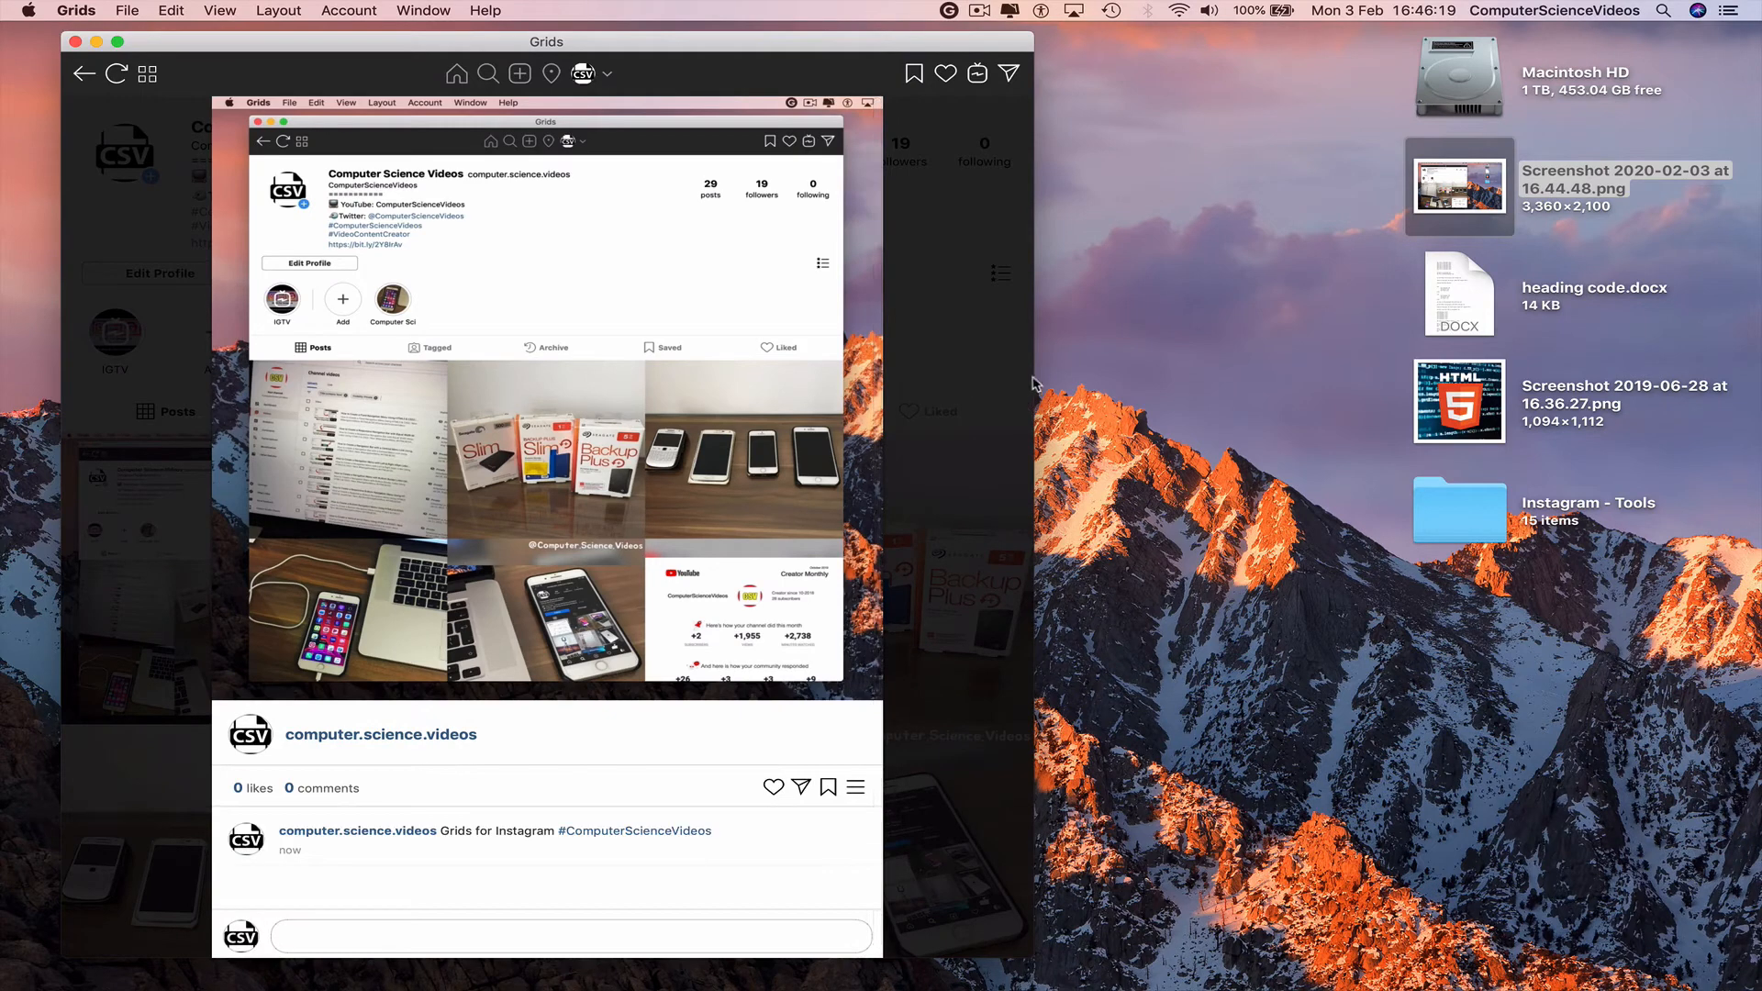
{"action": "mouse_move", "coordinate": [646, 40]}
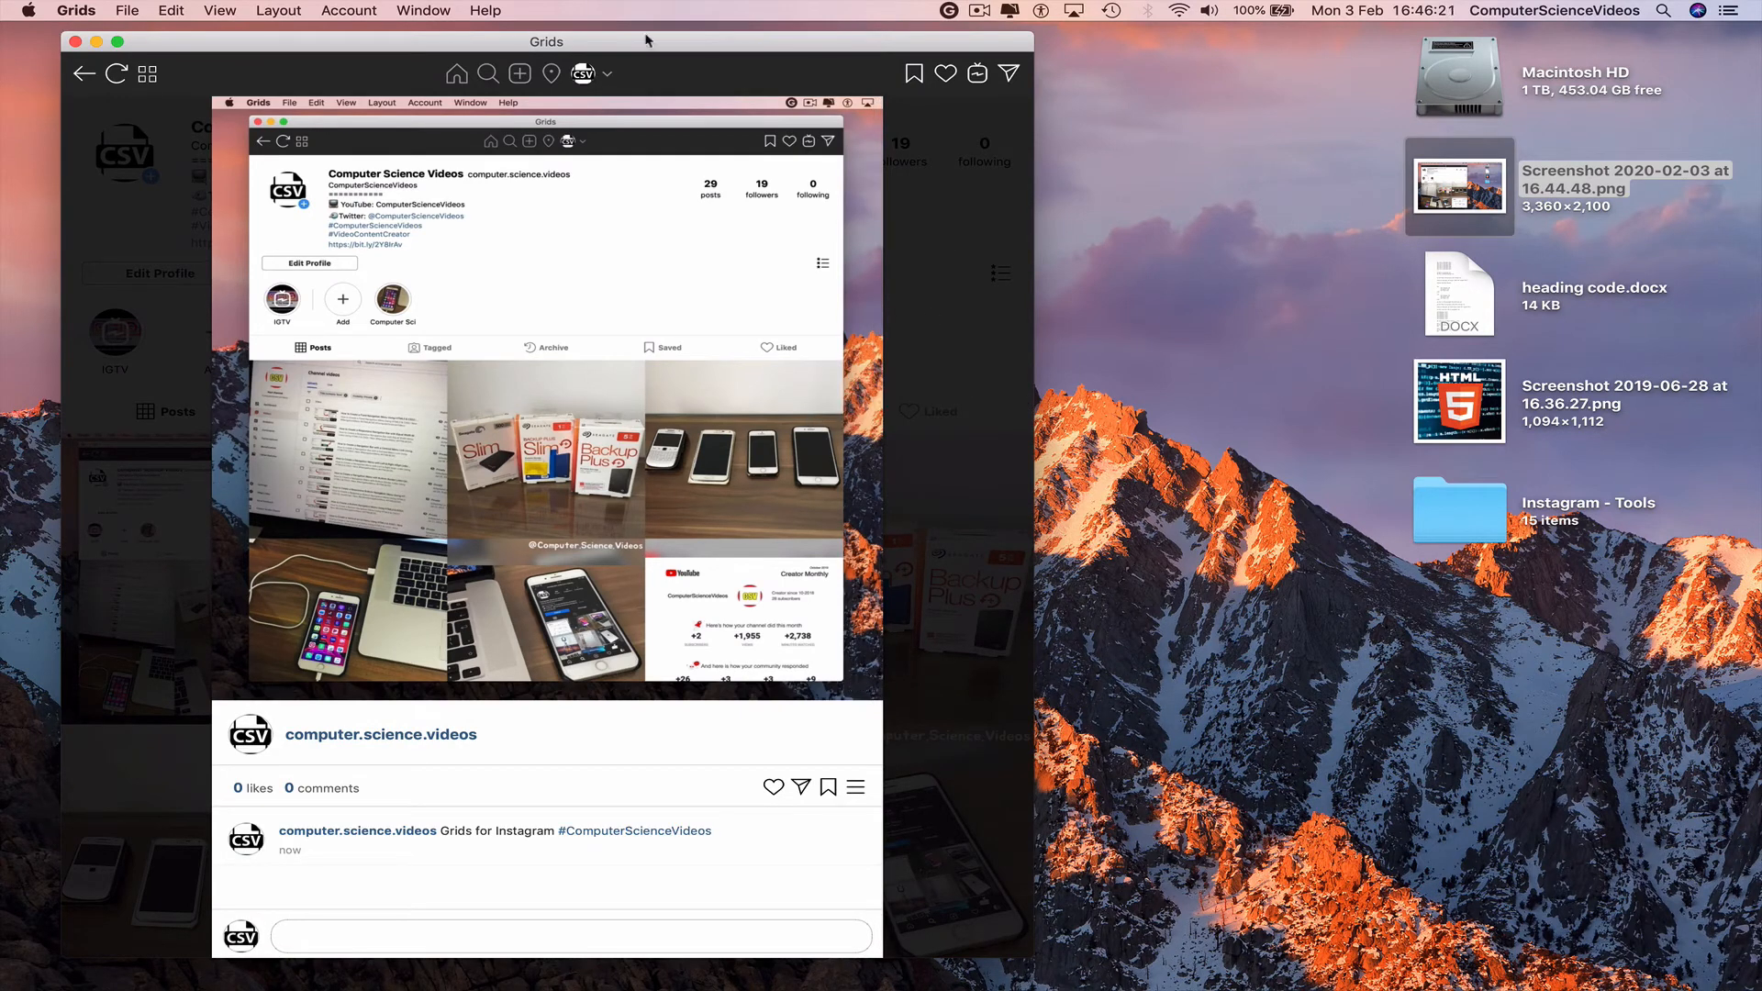
{"action": "mouse_move", "coordinate": [1151, 117]}
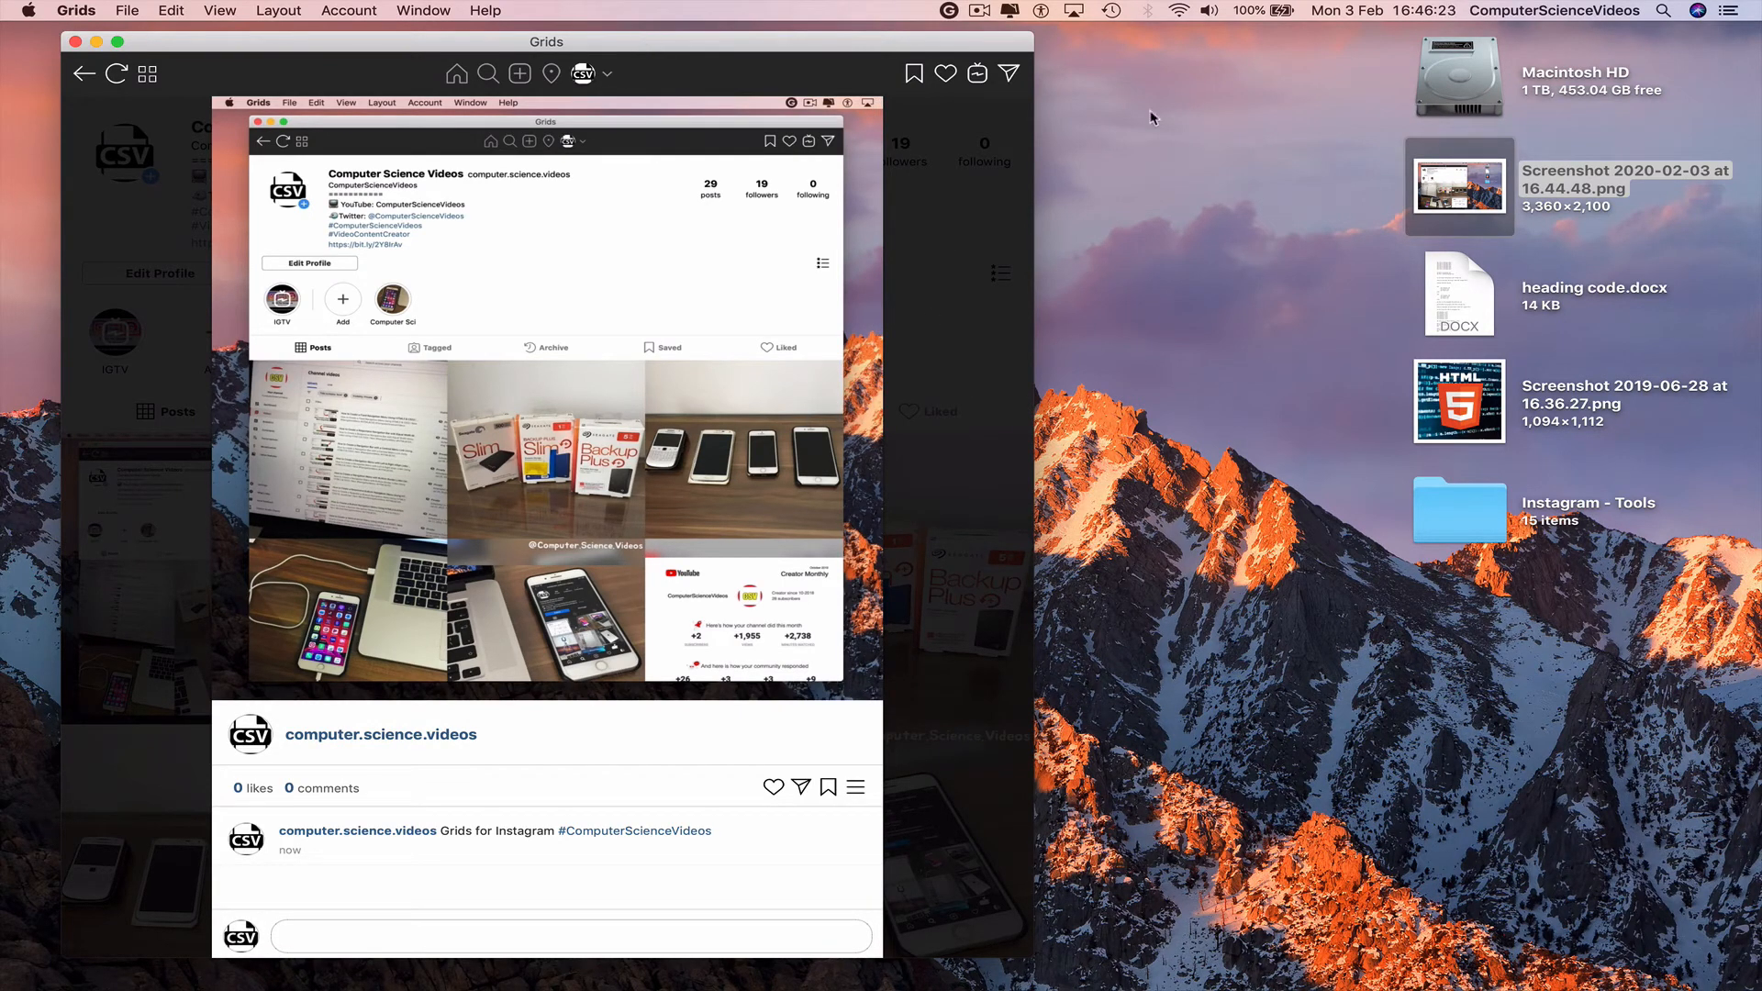
{"action": "left_click", "coordinate": [76, 11]}
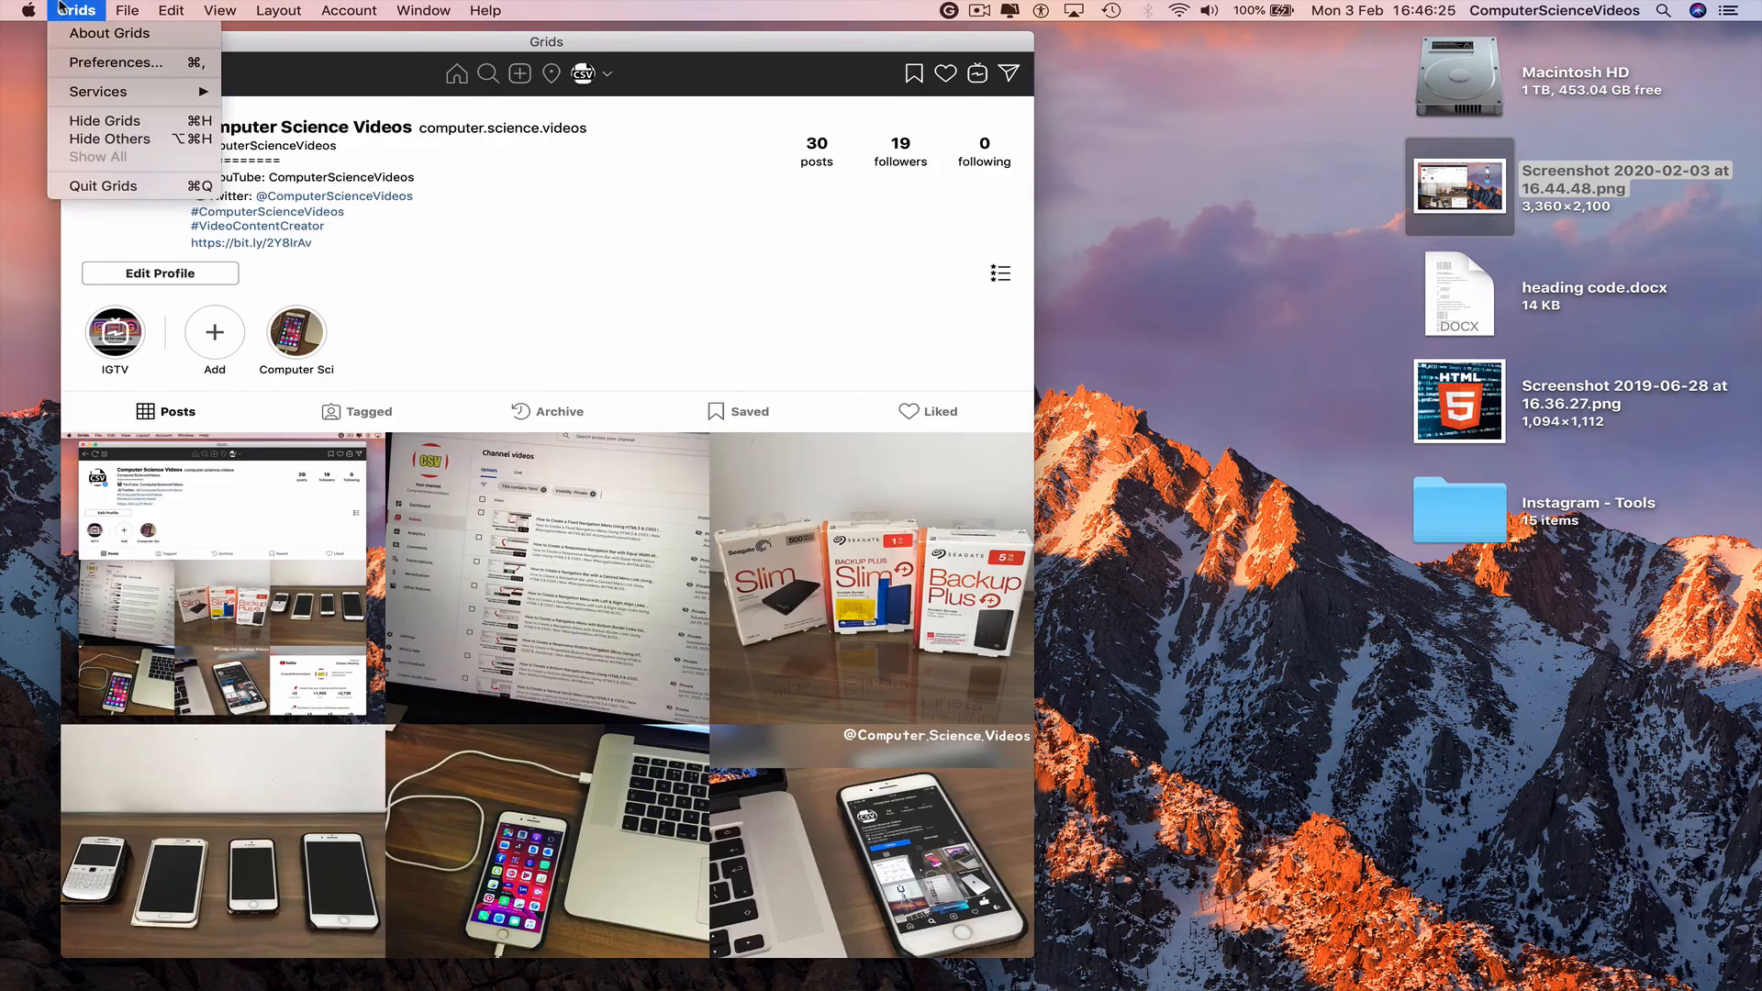